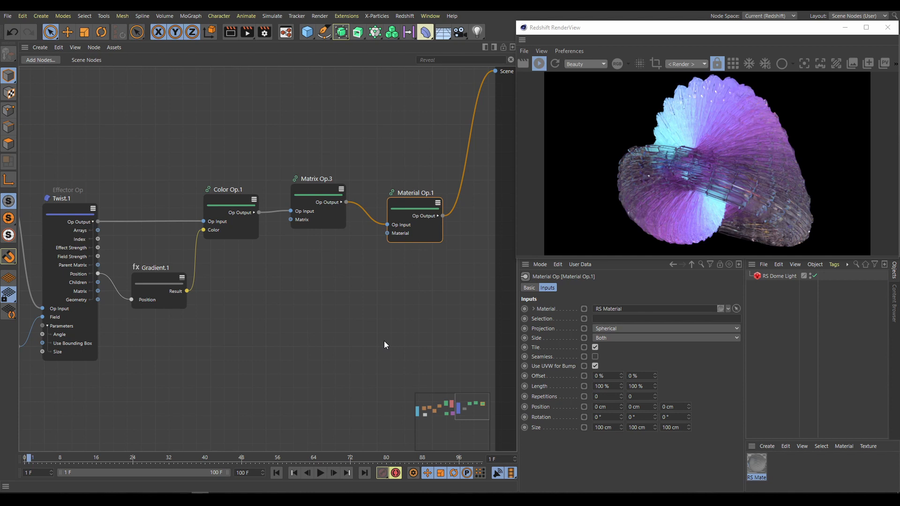
pyautogui.moveTo(721, 186)
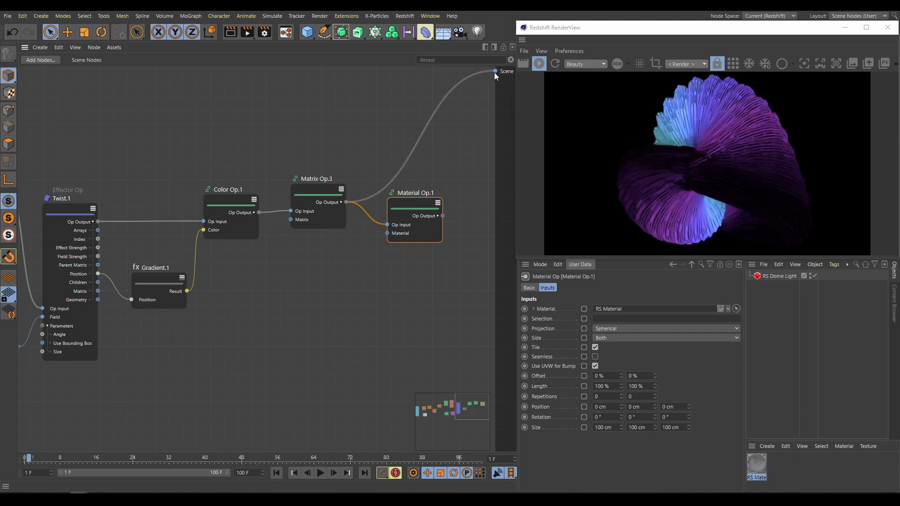
# - Close the Redshift RenderView and recolour the Gradient node's knots to warm orange and yellow tones
pyautogui.click(888, 28)
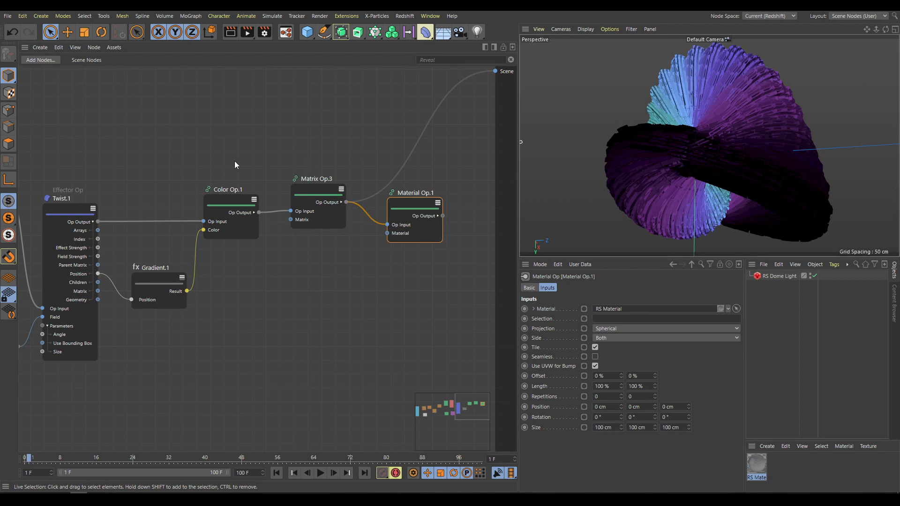
pyautogui.click(230, 215)
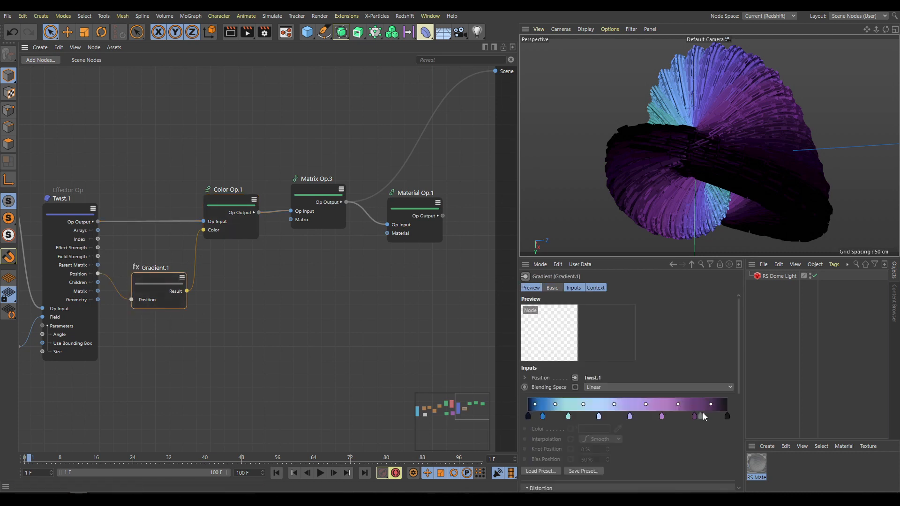
pyautogui.click(540, 471)
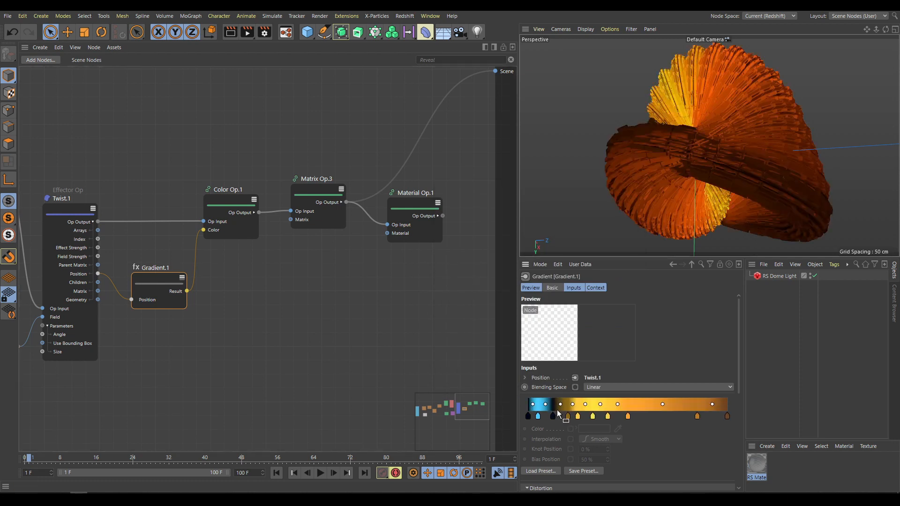
pyautogui.click(628, 416)
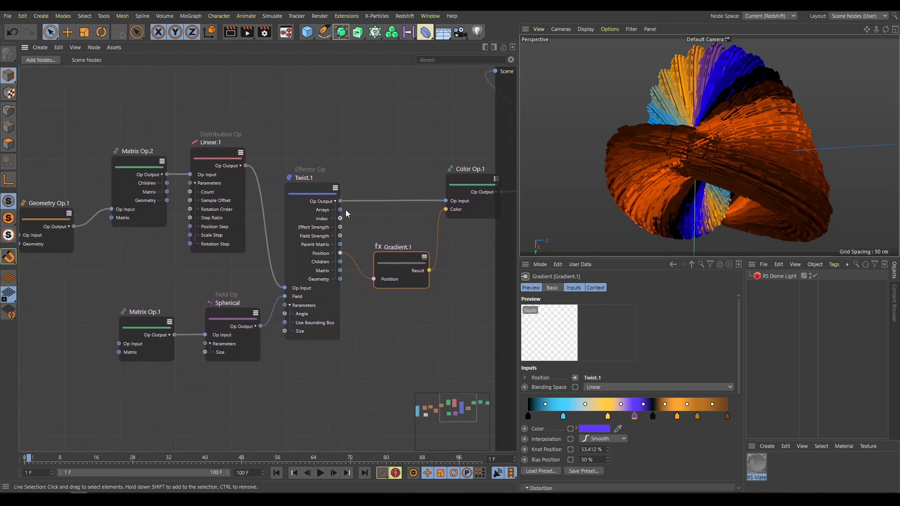
# - Select the Twist.1 node to show its angle and size settings
pyautogui.click(310, 189)
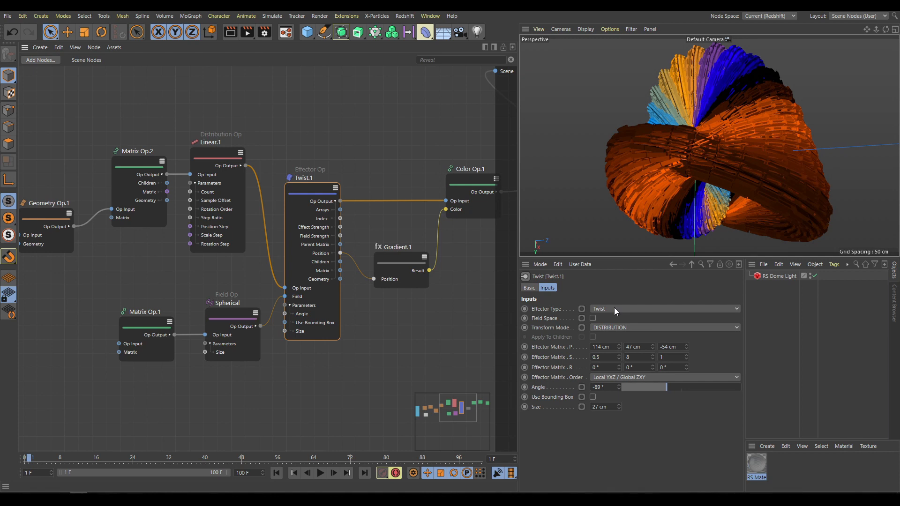
pyautogui.moveTo(609, 329)
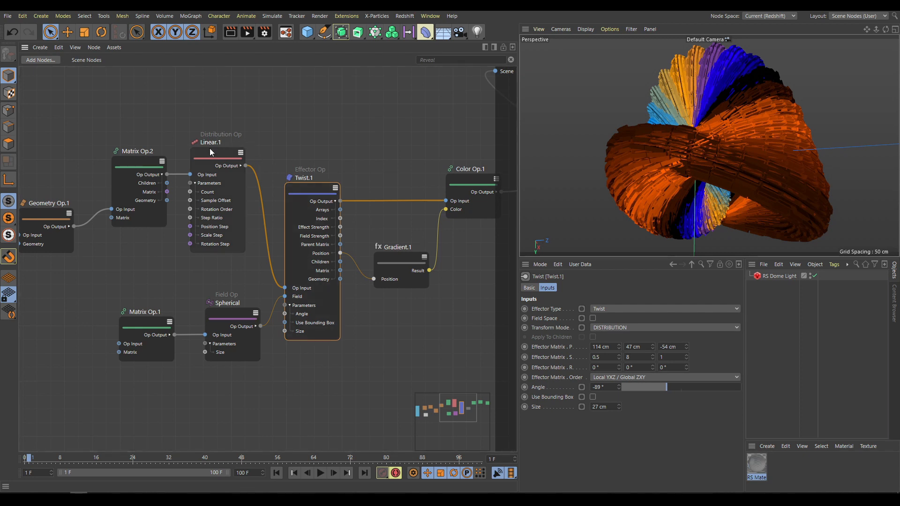
pyautogui.moveTo(212, 155)
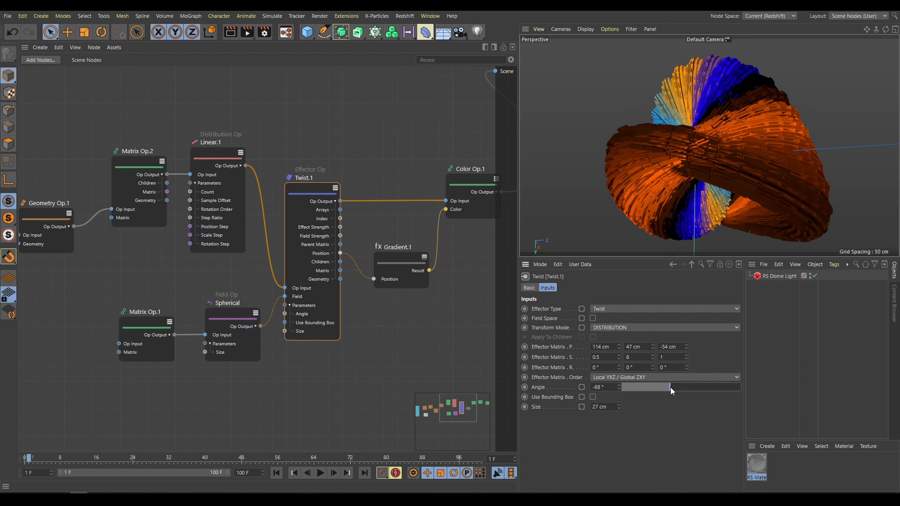
pyautogui.moveTo(653, 392)
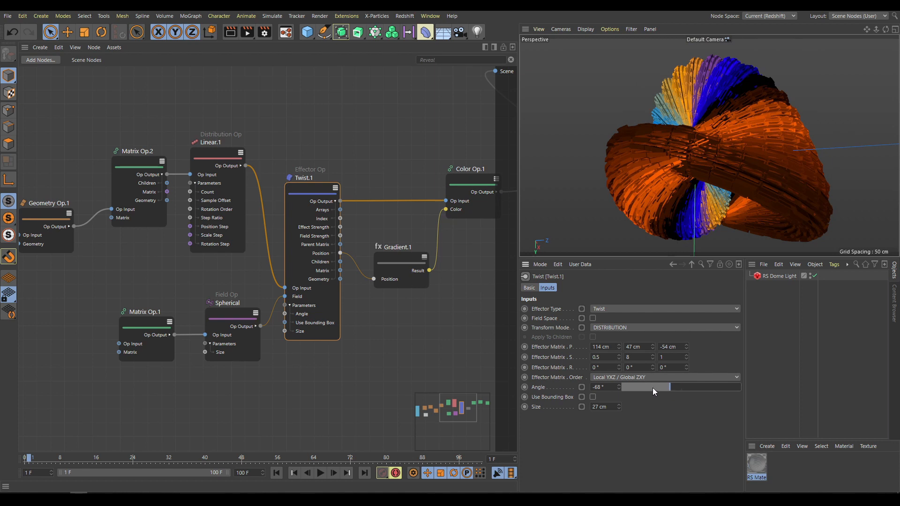
# - Switch the field operator's Field Type from Spherical to Cylinder
pyautogui.click(227, 303)
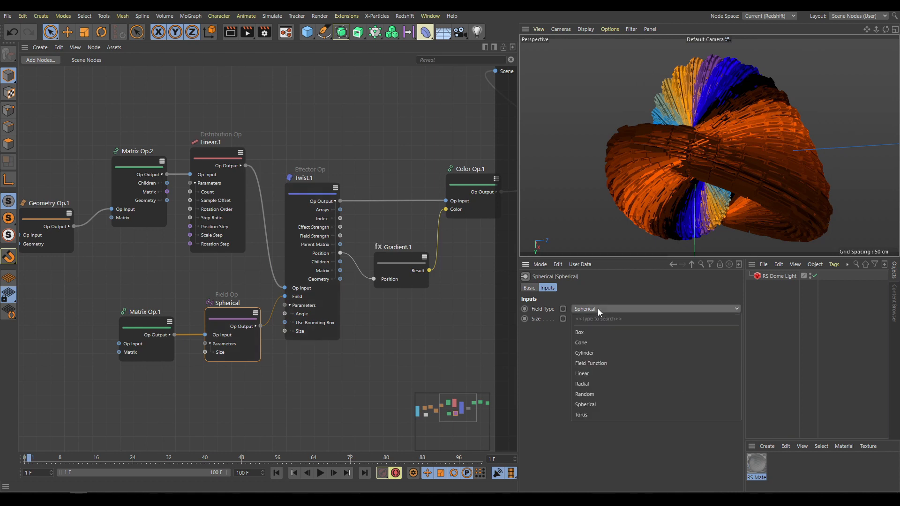
pyautogui.click(583, 352)
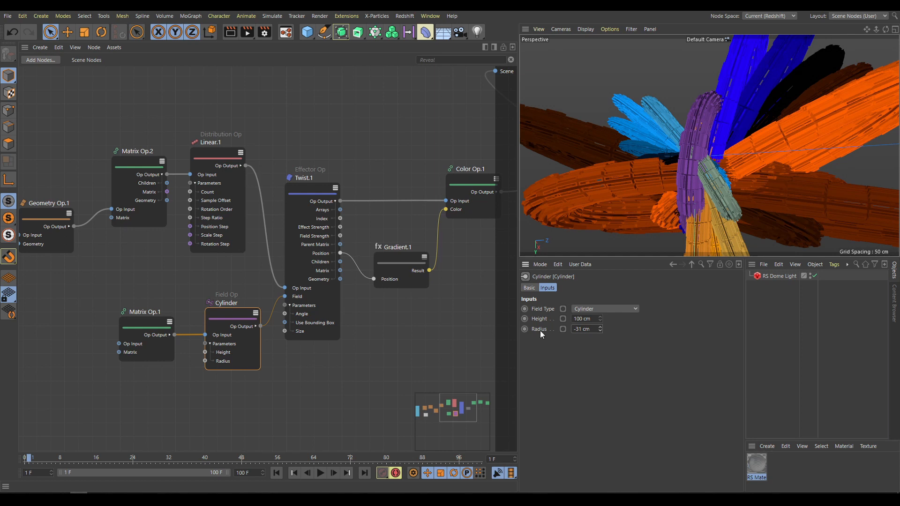
pyautogui.click(277, 318)
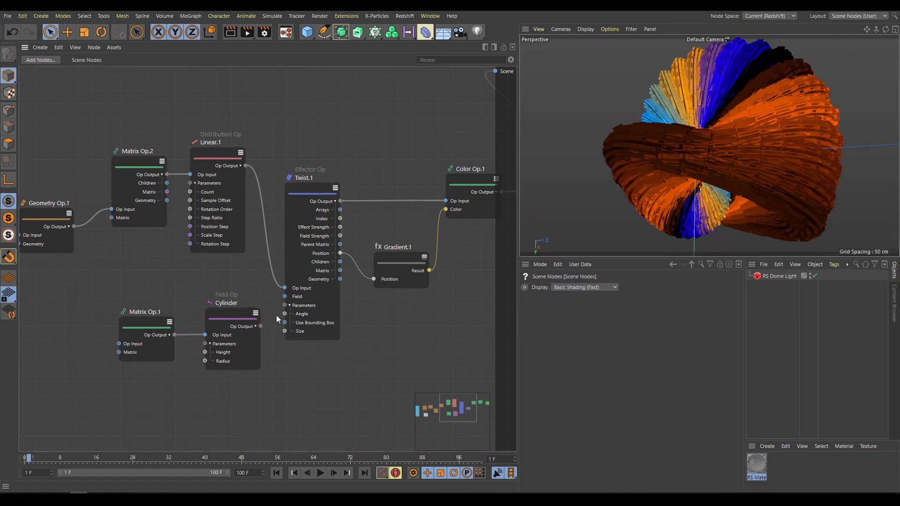
# - Select Twist.1 to retune its angle, size and effector matrix
pyautogui.click(310, 189)
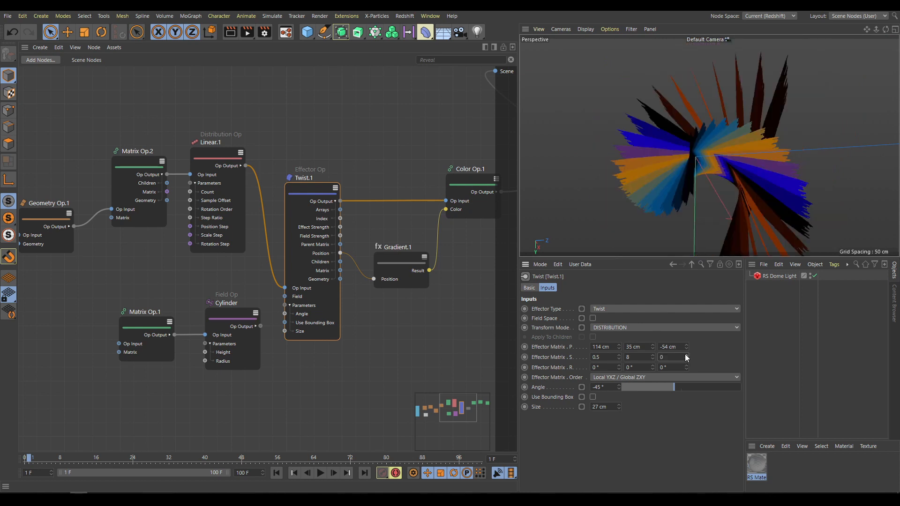
pyautogui.moveTo(759, 201)
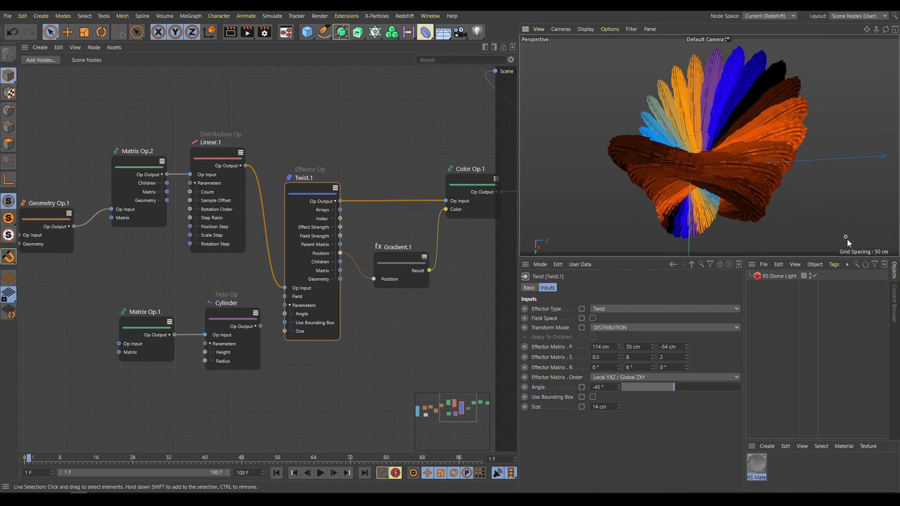
pyautogui.moveTo(716, 155)
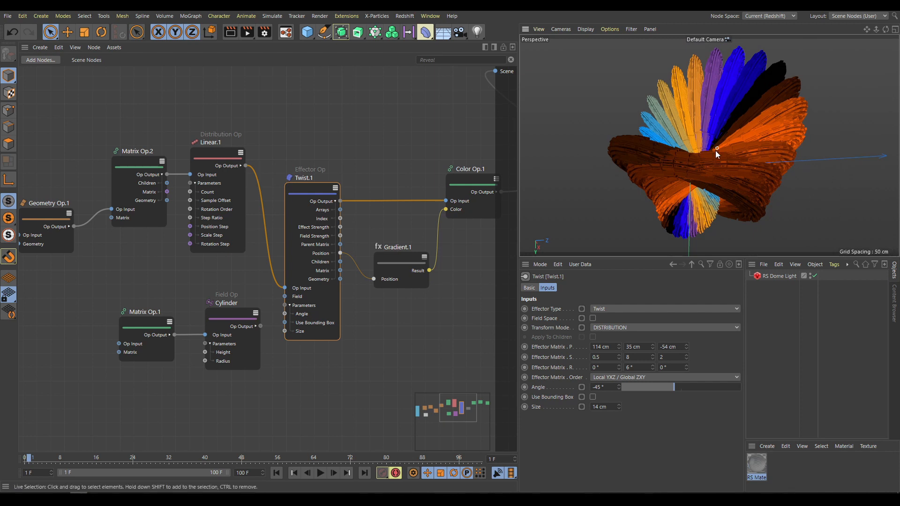
pyautogui.moveTo(693, 190)
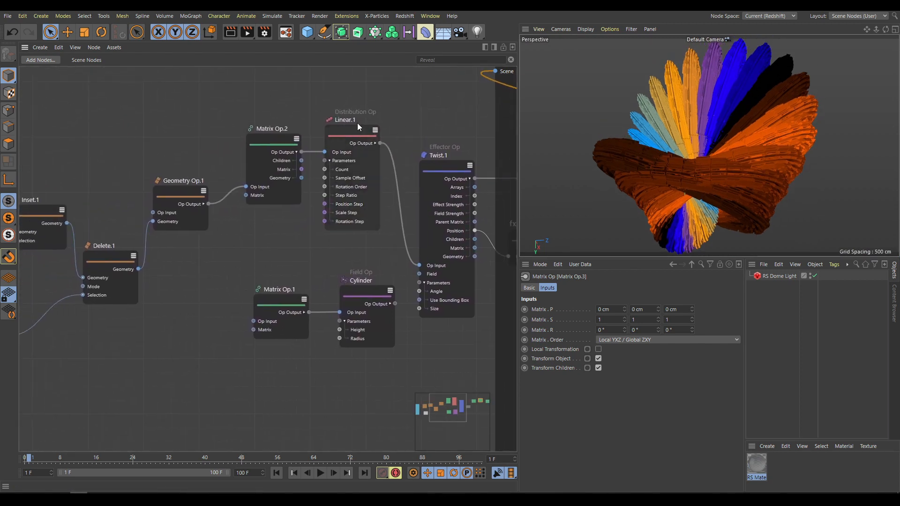
# - Edit the linear distribution's step values and set Matrix Op.2 position to 0, -6, -11 cm
pyautogui.click(350, 119)
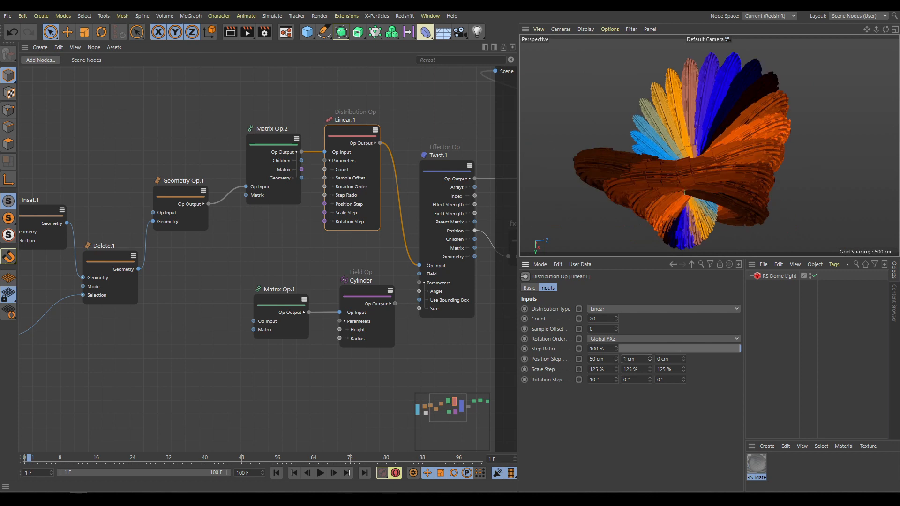
pyautogui.click(634, 358)
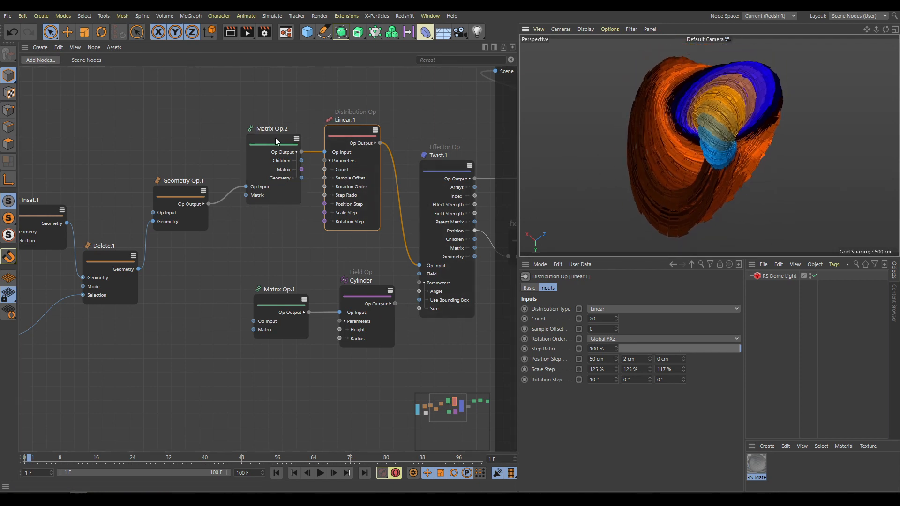
pyautogui.click(270, 128)
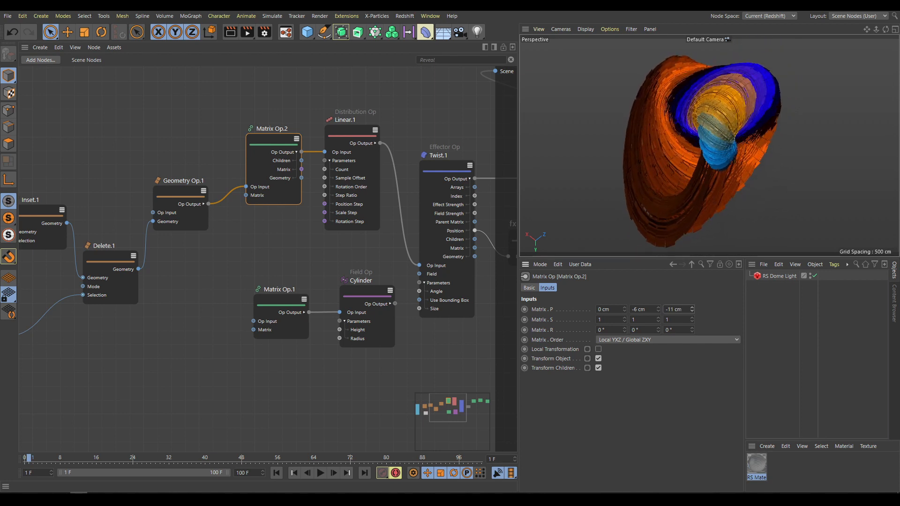
pyautogui.click(692, 309)
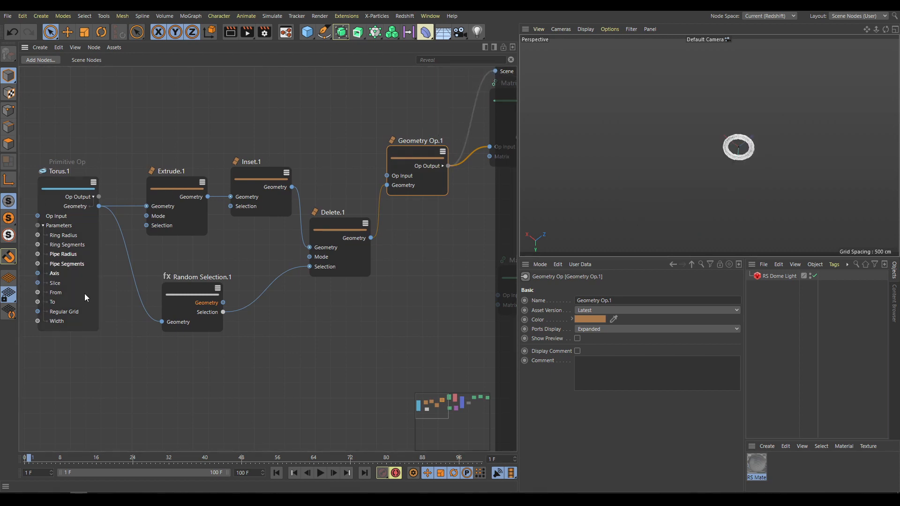
# - Bring up the torus Scene Nodes asset with its extrude, inset and random-delete nodes
pyautogui.click(739, 146)
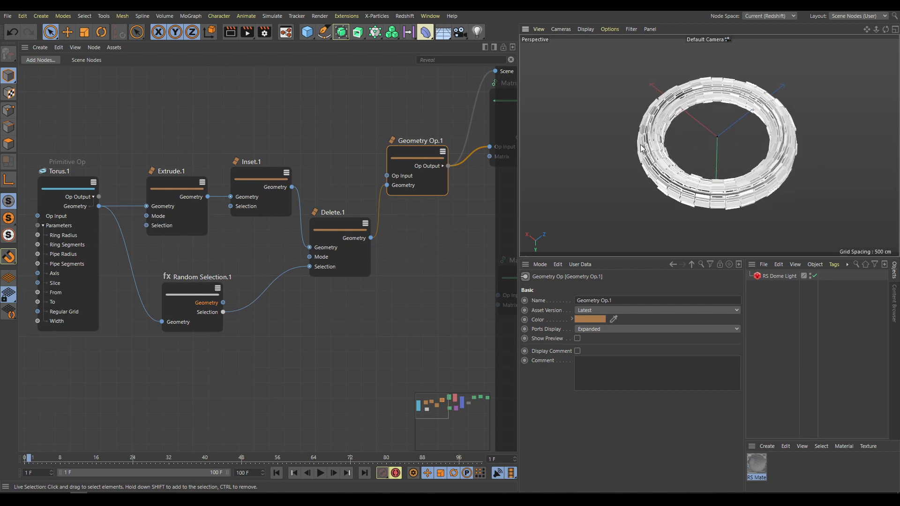
pyautogui.moveTo(665, 205)
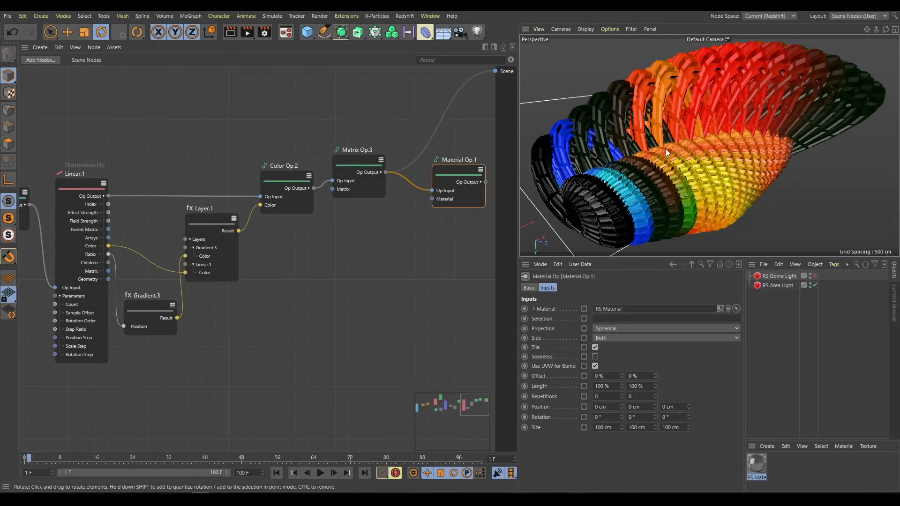
pyautogui.moveTo(402, 84)
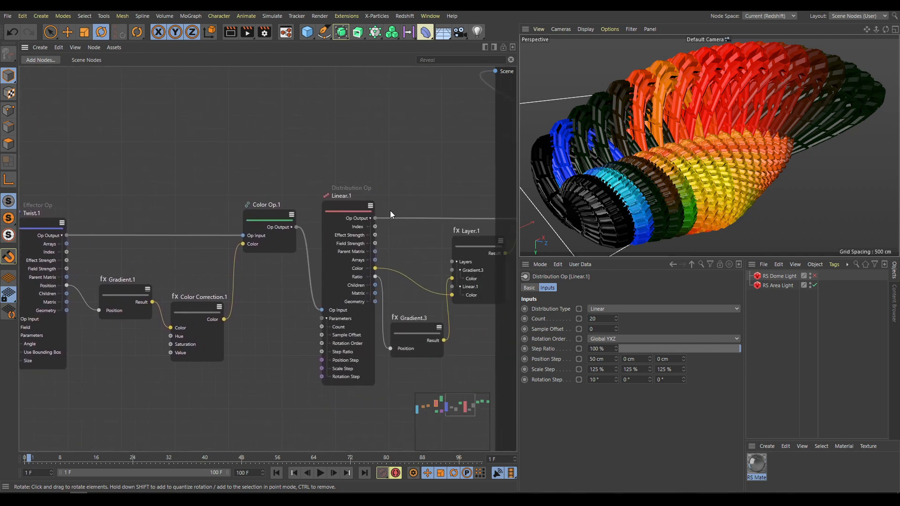
pyautogui.moveTo(229, 233)
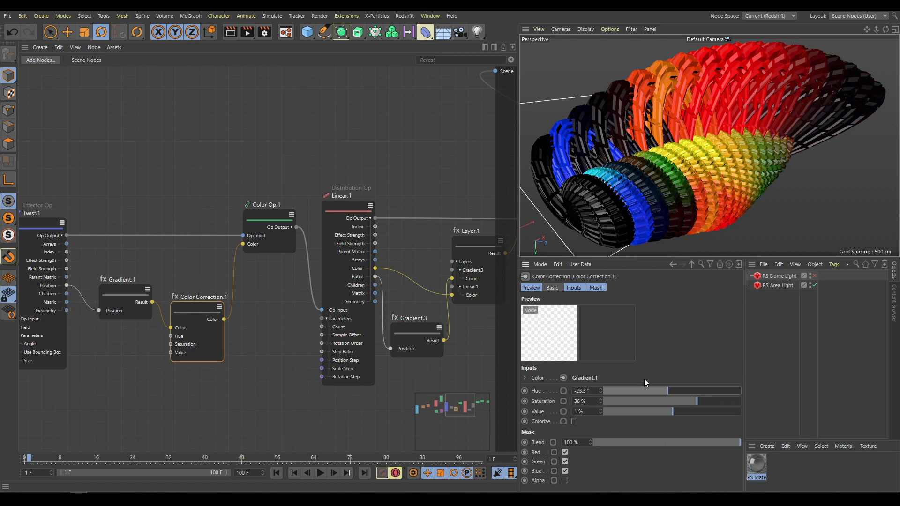
# - Set Color Correction.1's Hue to -23.3° for a fuller rainbow on the ring stack
pyautogui.click(348, 196)
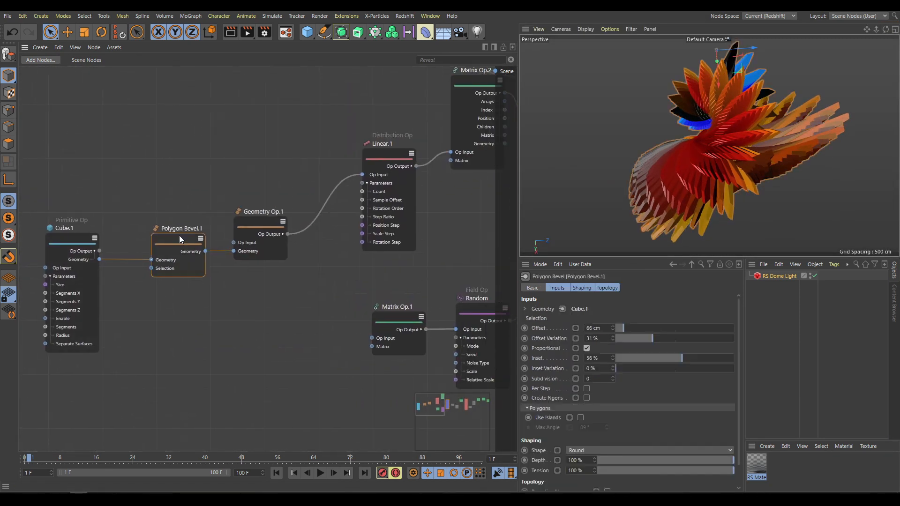
# - Select Polygon Bevel.1 to show its 66 cm offset, 31% variation and 56% inset
pyautogui.click(71, 226)
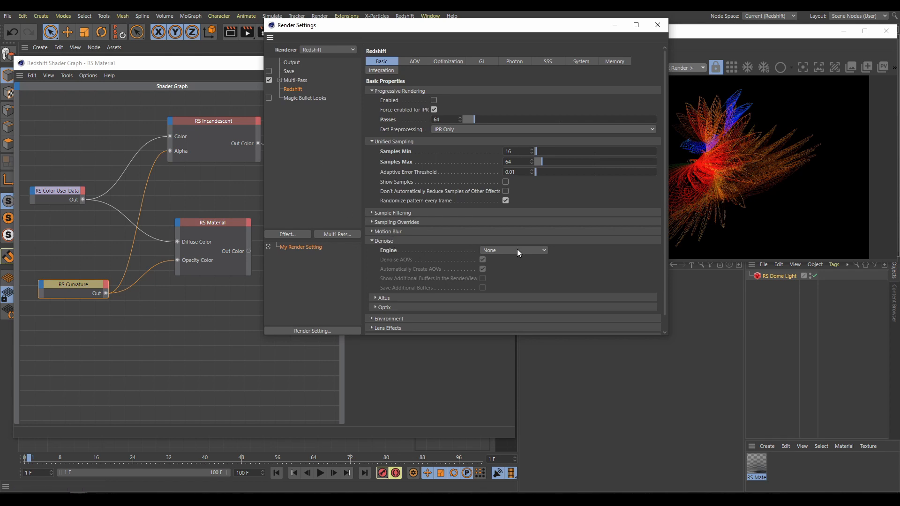
# - Set the Redshift denoise engine from None to OptiX
pyautogui.click(513, 250)
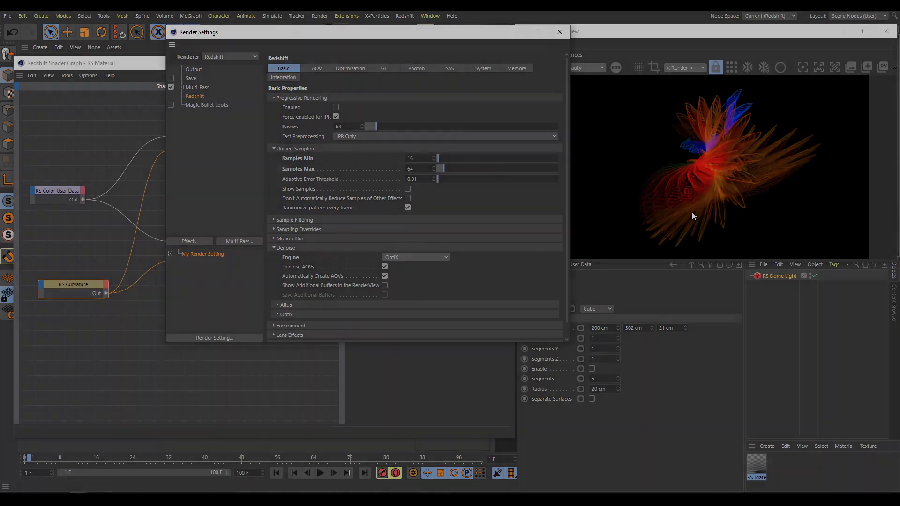
pyautogui.click(558, 32)
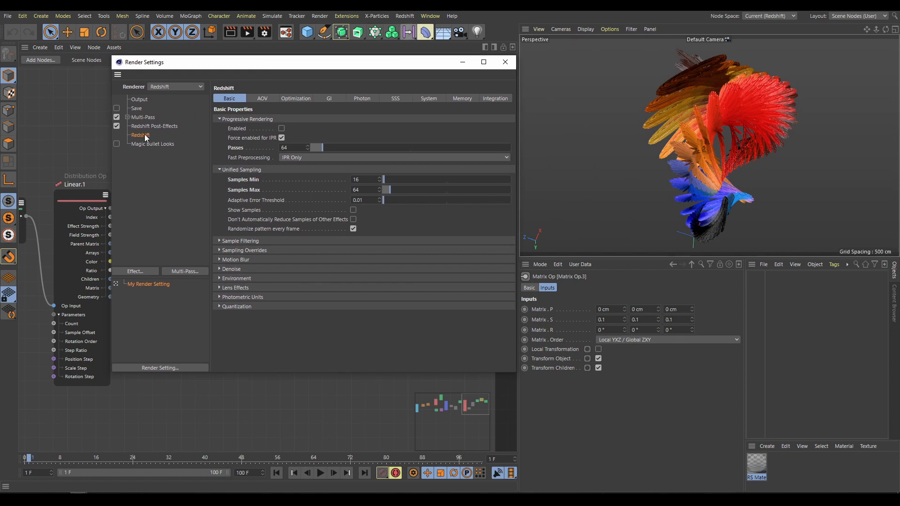
# - Expand the Denoise settings to confirm OptiX, then bring up the RS Material's shader graph
pyautogui.click(232, 269)
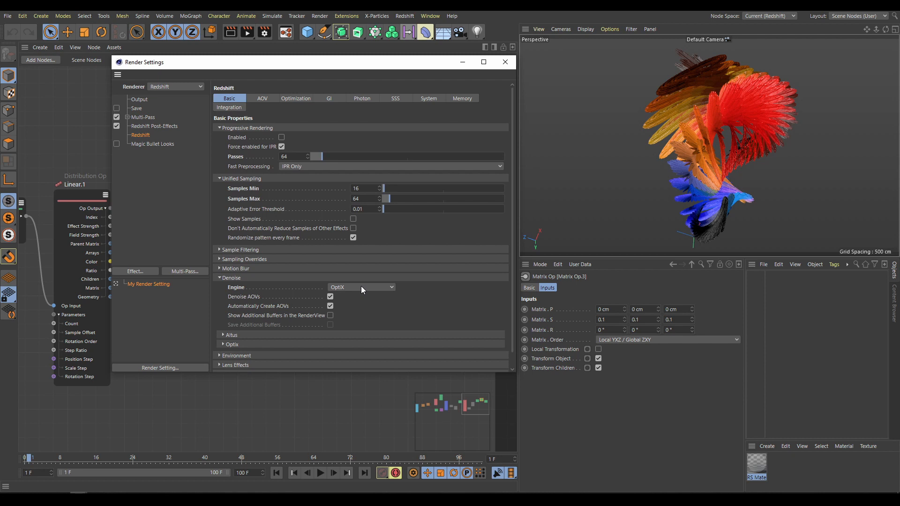
pyautogui.moveTo(760, 465)
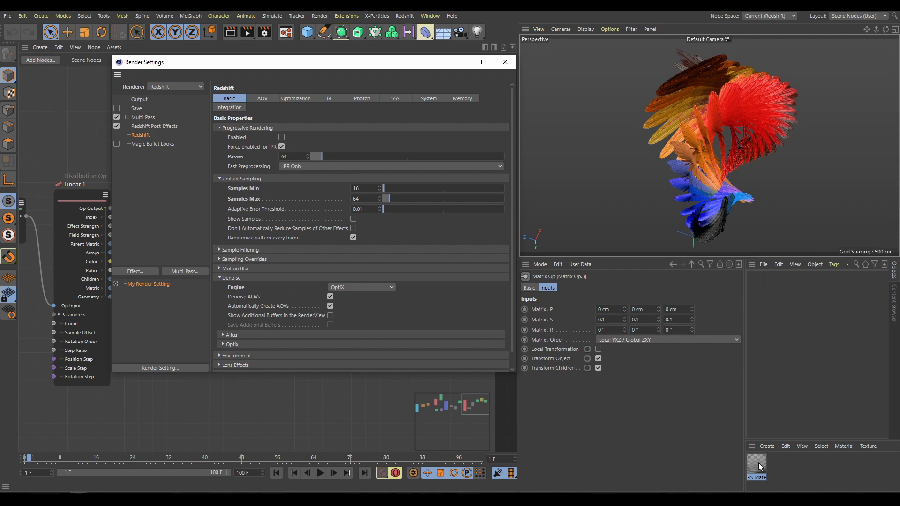
pyautogui.doubleClick(757, 464)
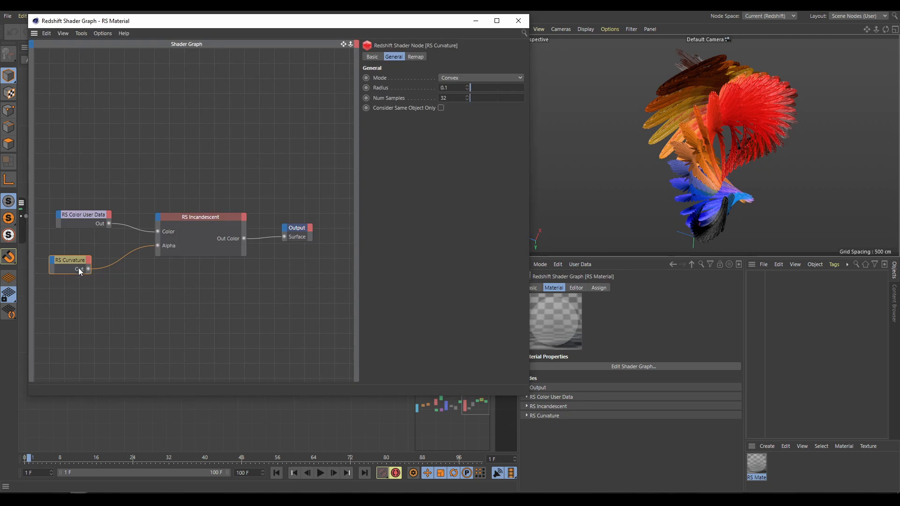
# - Check the RS Curvature Remap settings, close the Shader Graph, and set Linear.1 Count to 19
pyautogui.click(415, 57)
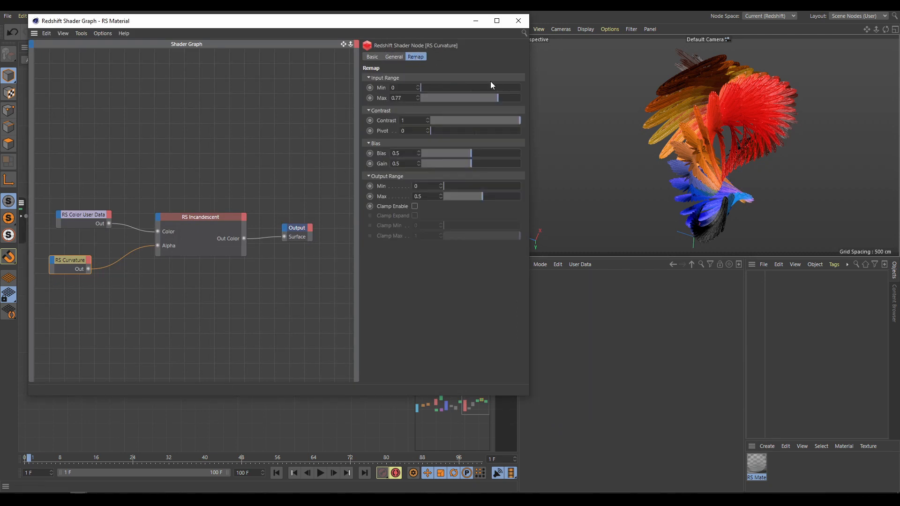
pyautogui.click(517, 20)
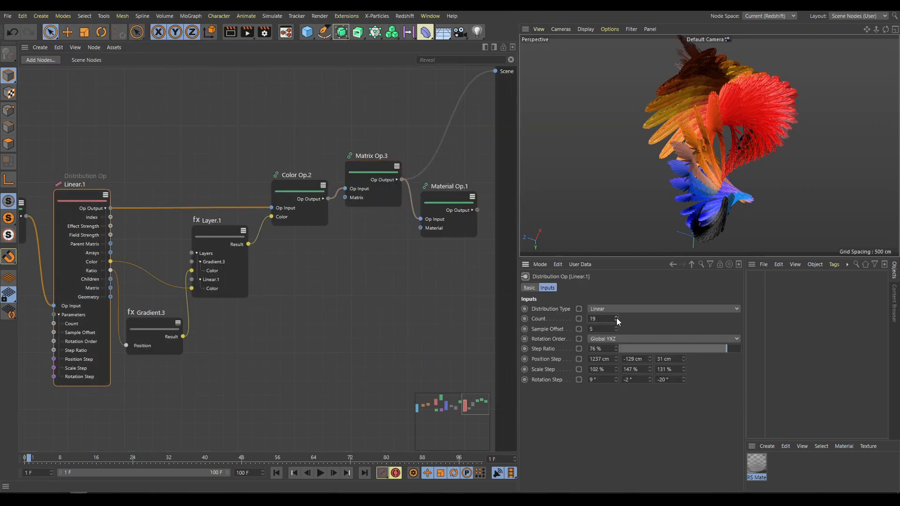
pyautogui.click(617, 321)
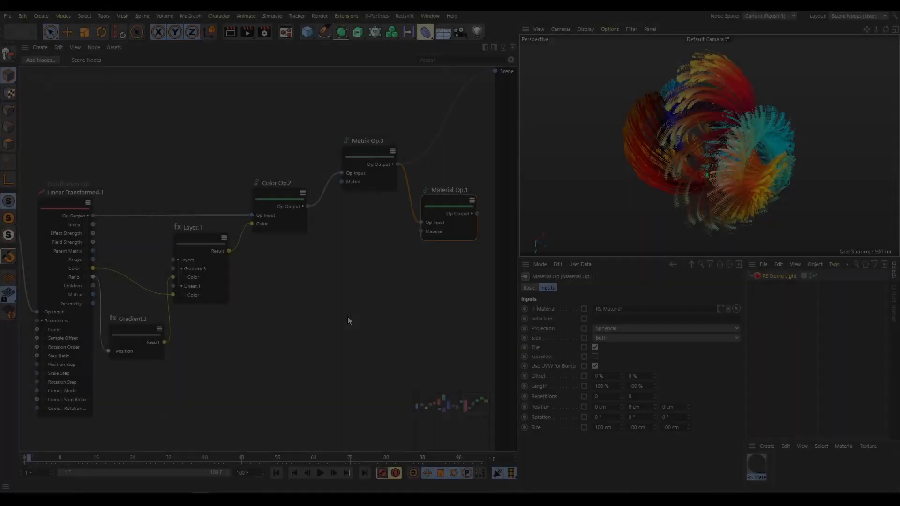
# - Change Linear Transformed.1 Cumul. Mode from Cumulative to Single Value
pyautogui.click(75, 192)
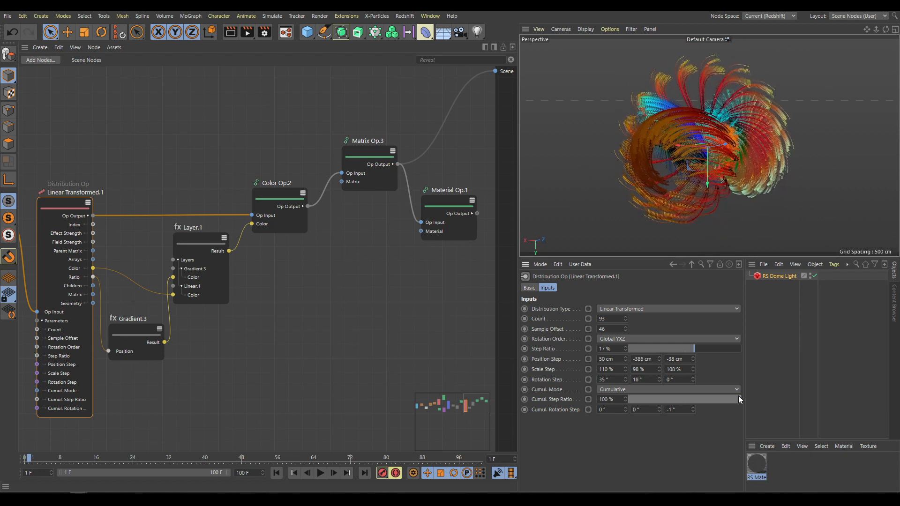
pyautogui.click(669, 389)
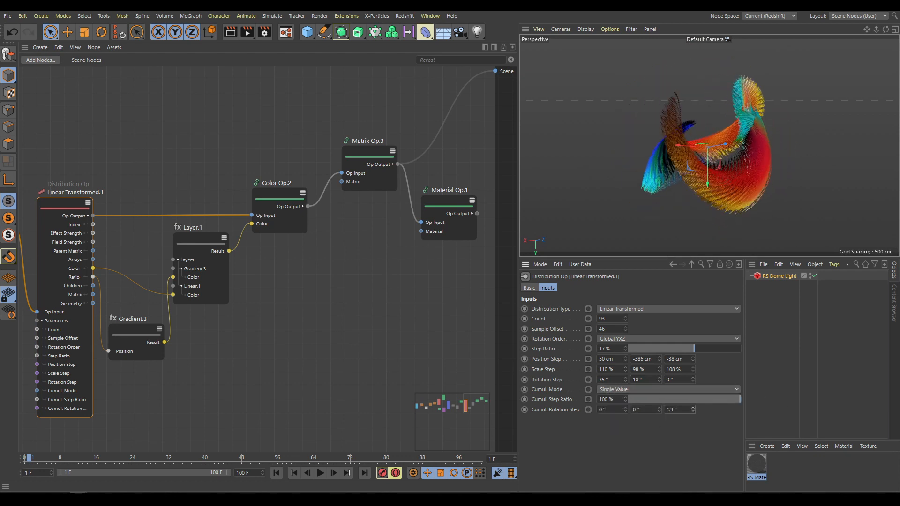